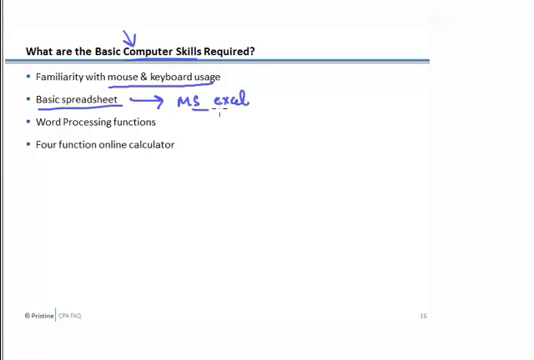
# Draw a pen underline beneath the handwritten 'MS excel' note beside Basic spreadsheet.
pyautogui.moveTo(185, 110); pyautogui.dragTo(250, 108)
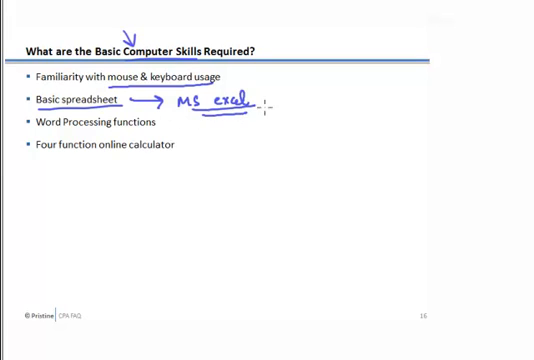